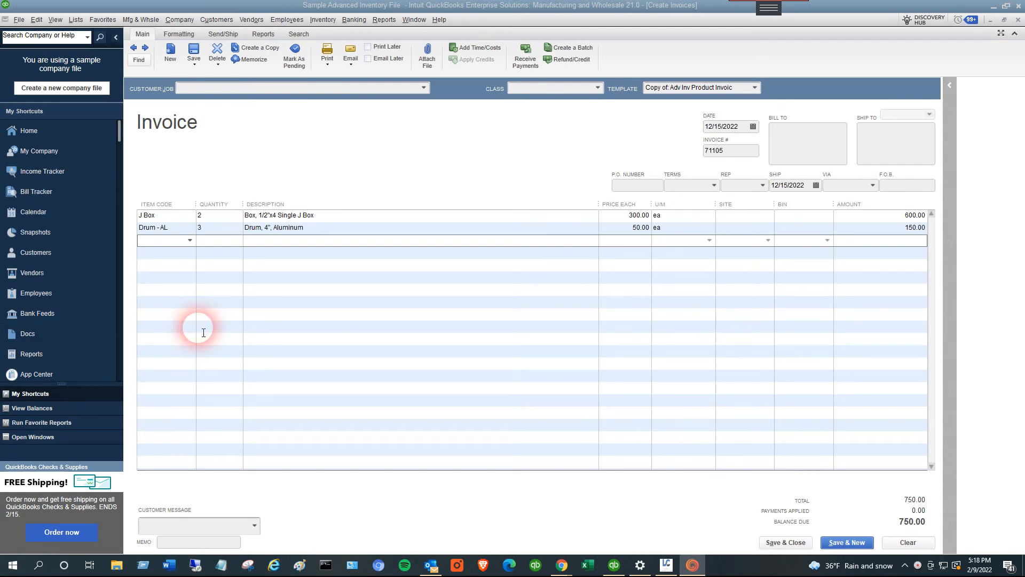
mouse_move(807, 553)
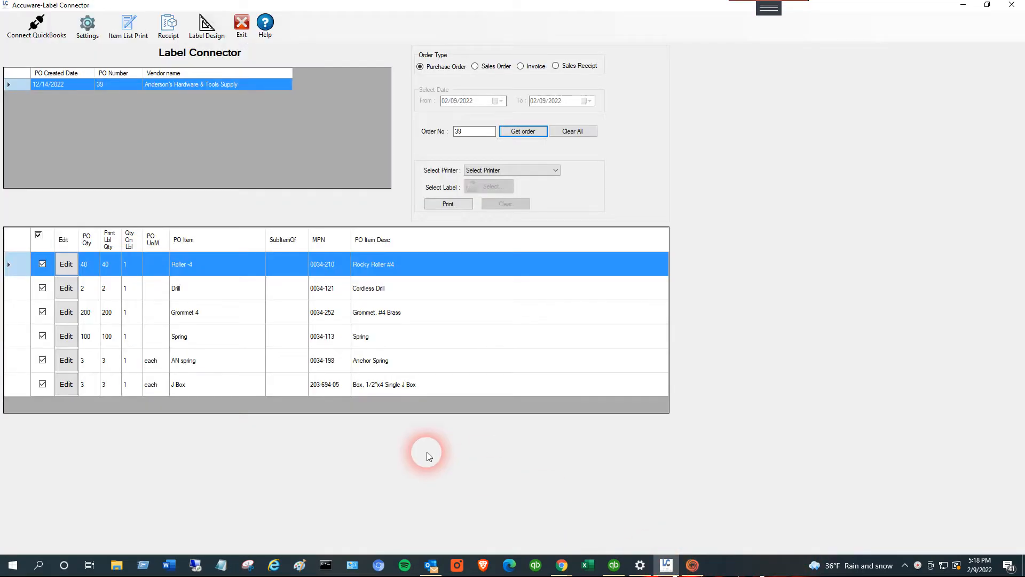
mouse_move(311, 145)
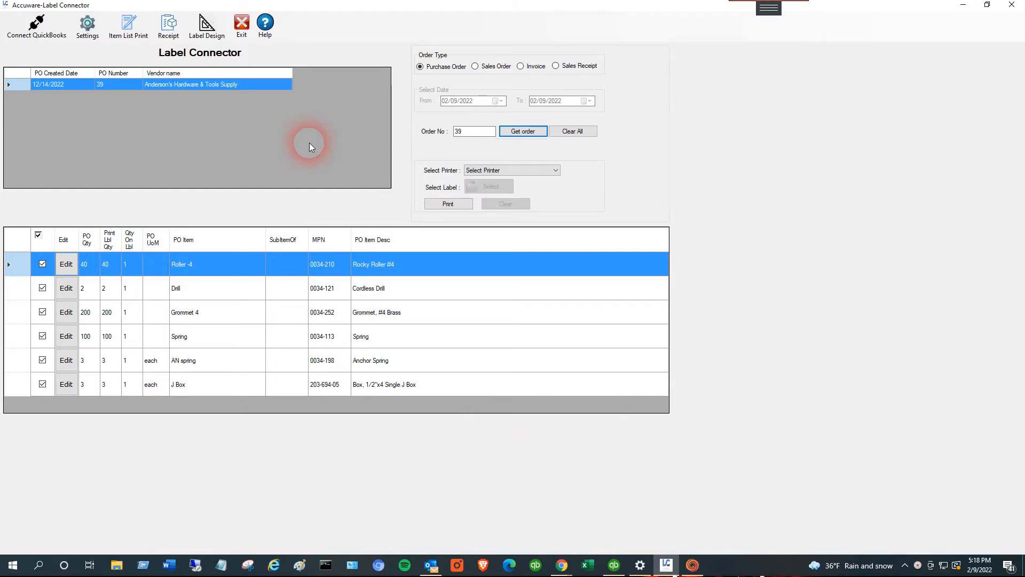
mouse_move(285, 137)
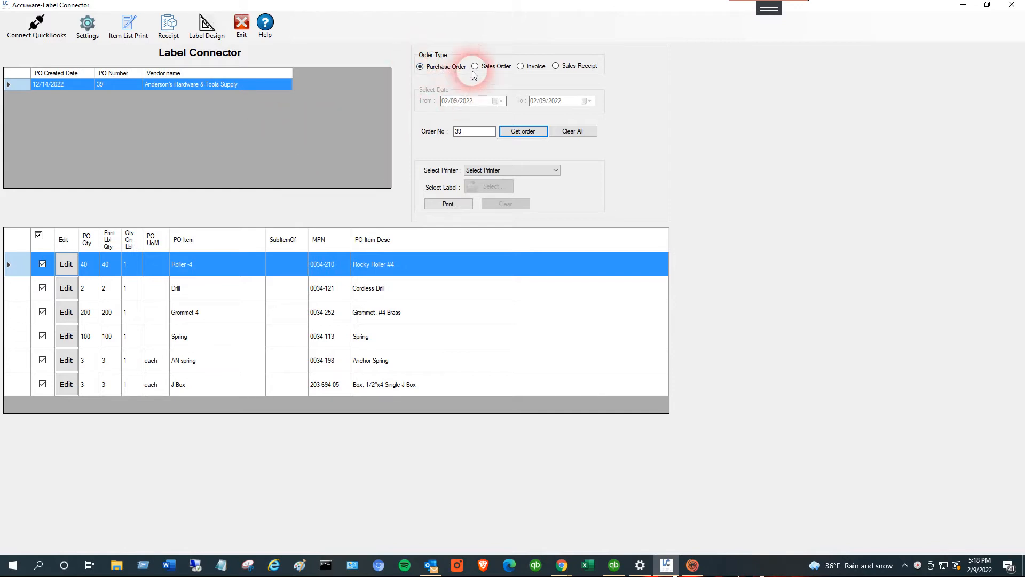
mouse_move(296, 145)
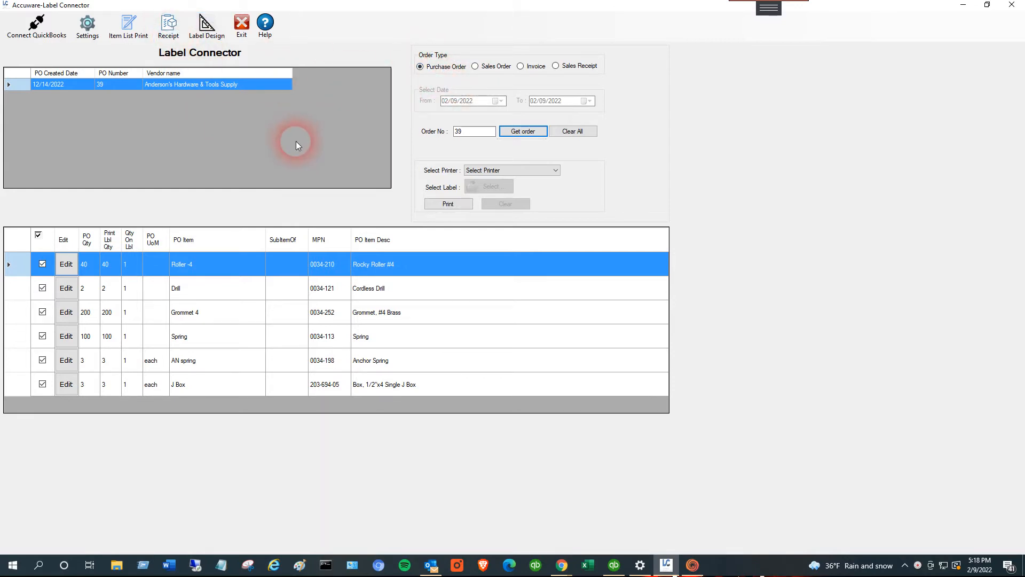
- Minimize Accuware Label Connector after reviewing purchase order 39's six items
left_click(523, 130)
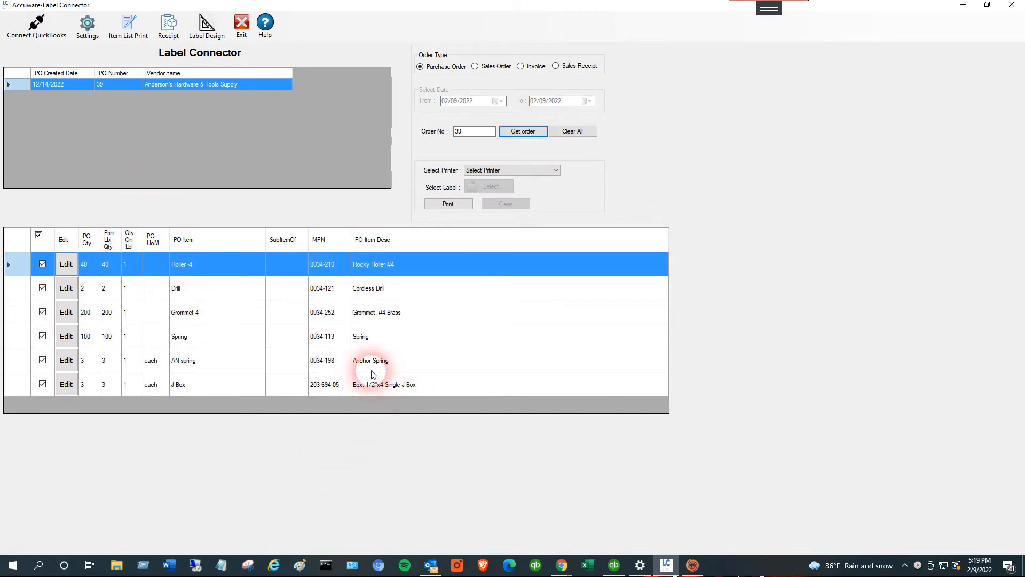
mouse_move(170, 262)
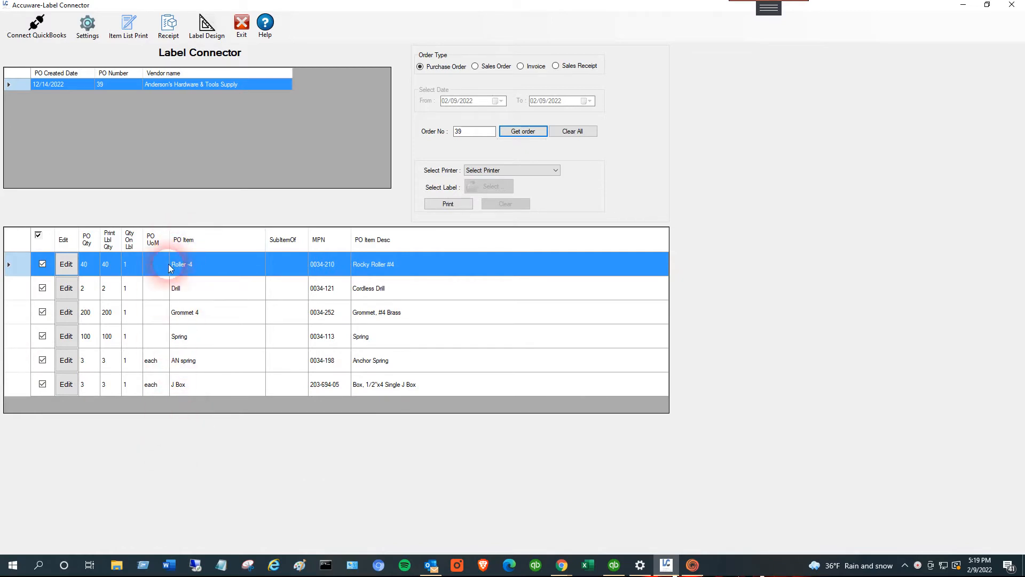
mouse_move(191, 386)
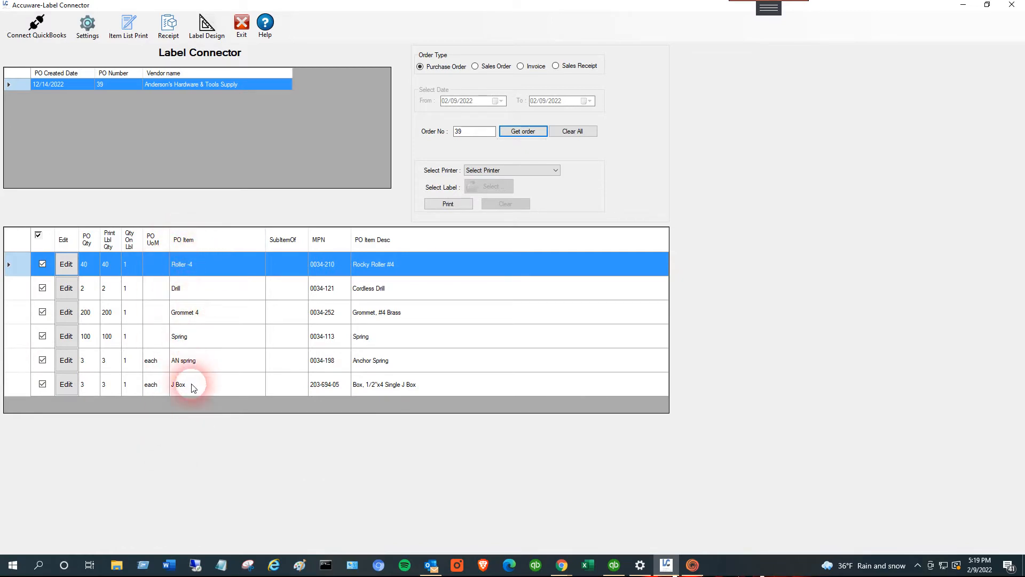
mouse_move(188, 407)
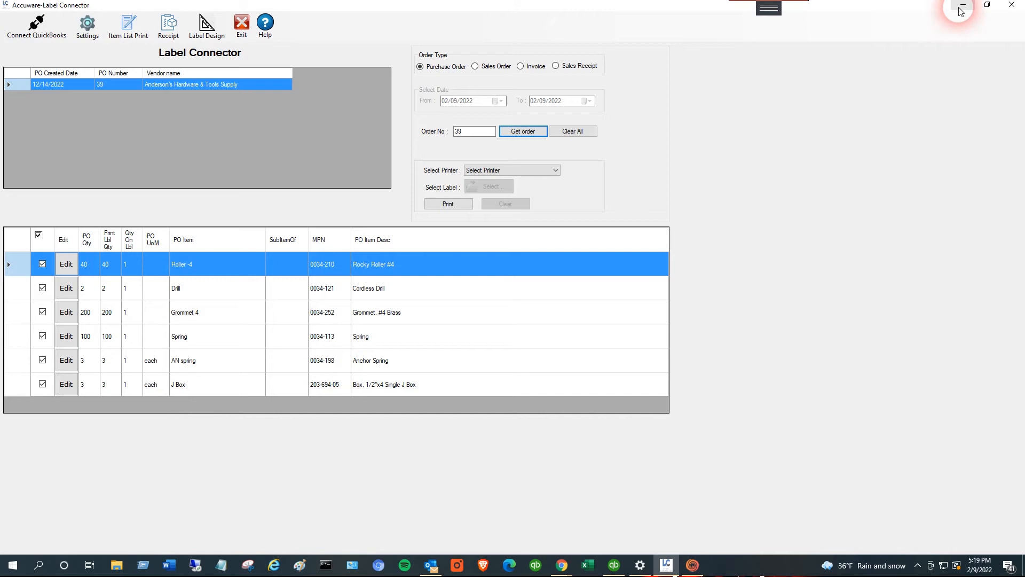
mouse_move(962, 8)
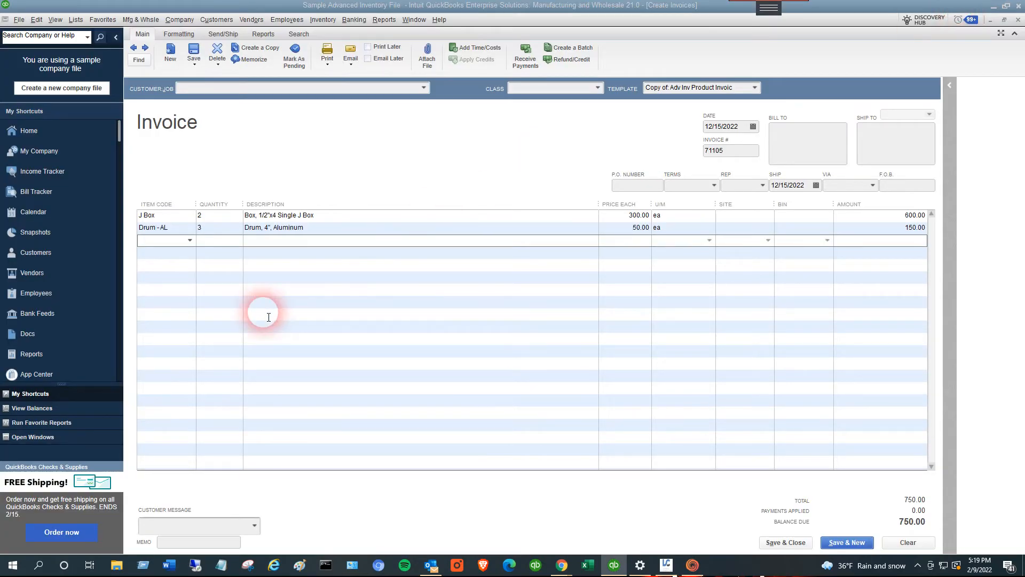
mouse_move(256, 321)
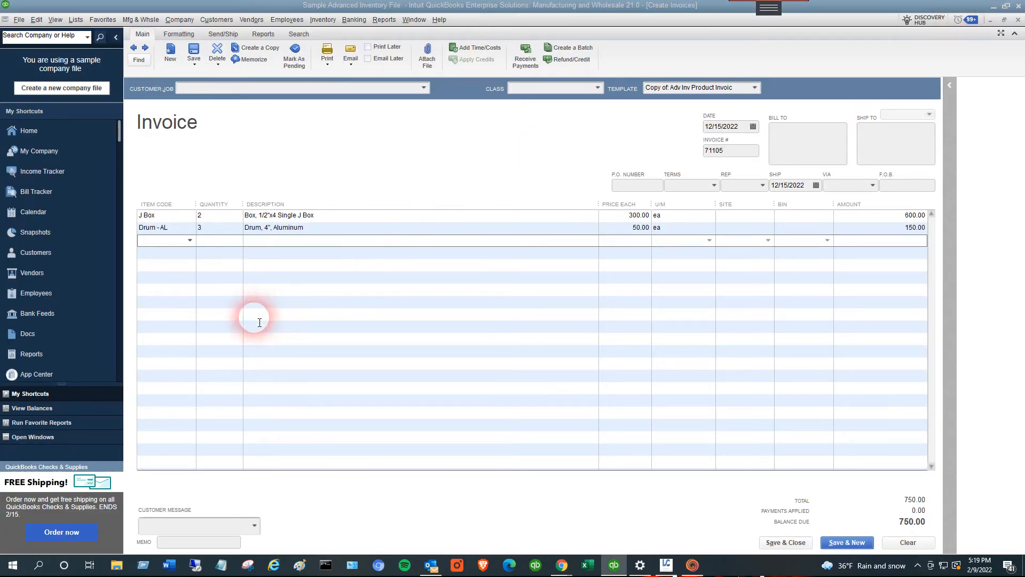
left_click(155, 241)
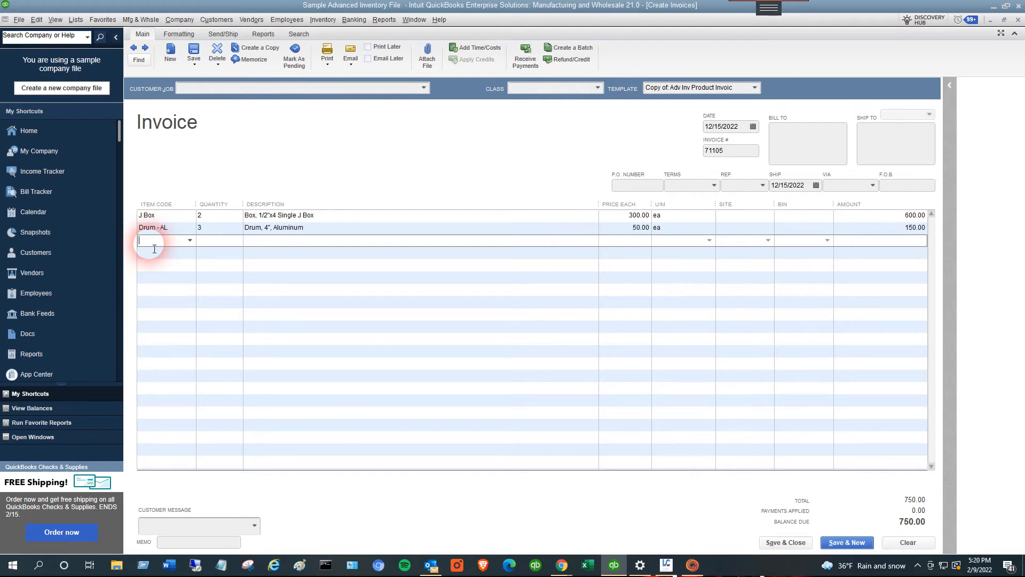
- Add a third invoice line for 3 J Box at 300.00, bringing the total to 1,650.00
type("J Box")
left_click(219, 240)
type("3")
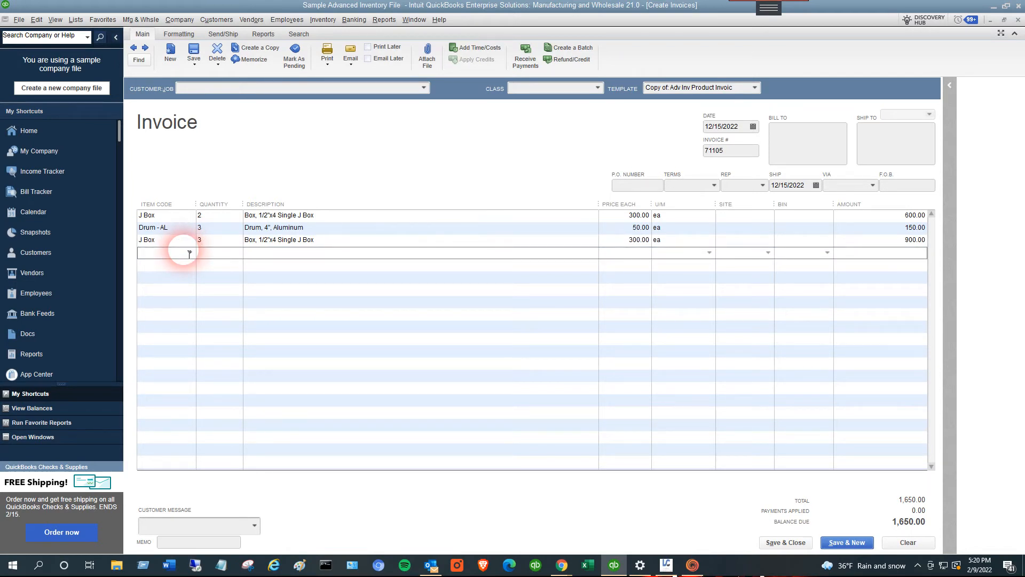
left_click(164, 254)
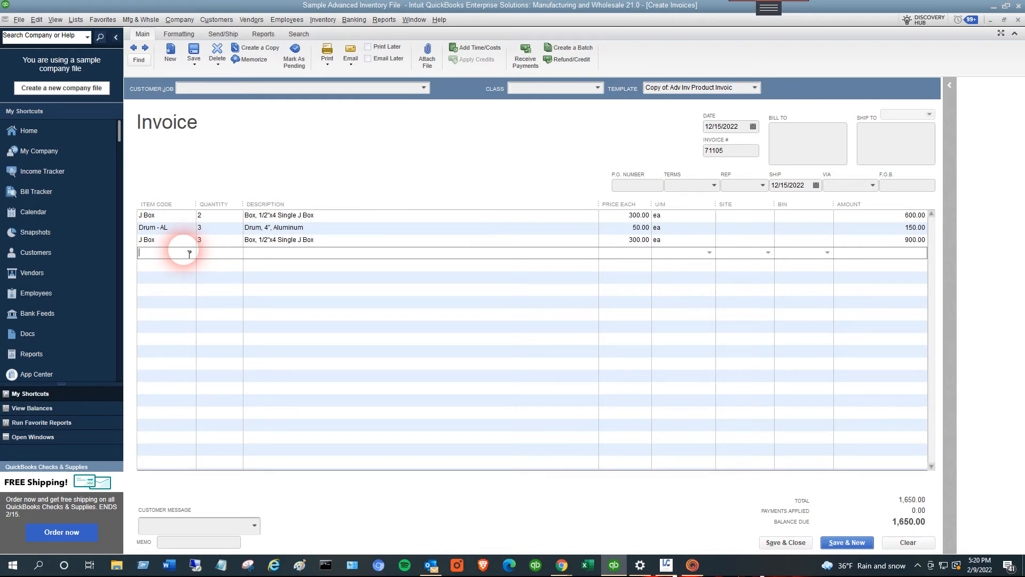
- Add a fourth line for 4 Drum - AL at 50.00, making the total 1,850.00
type("Drum - AL")
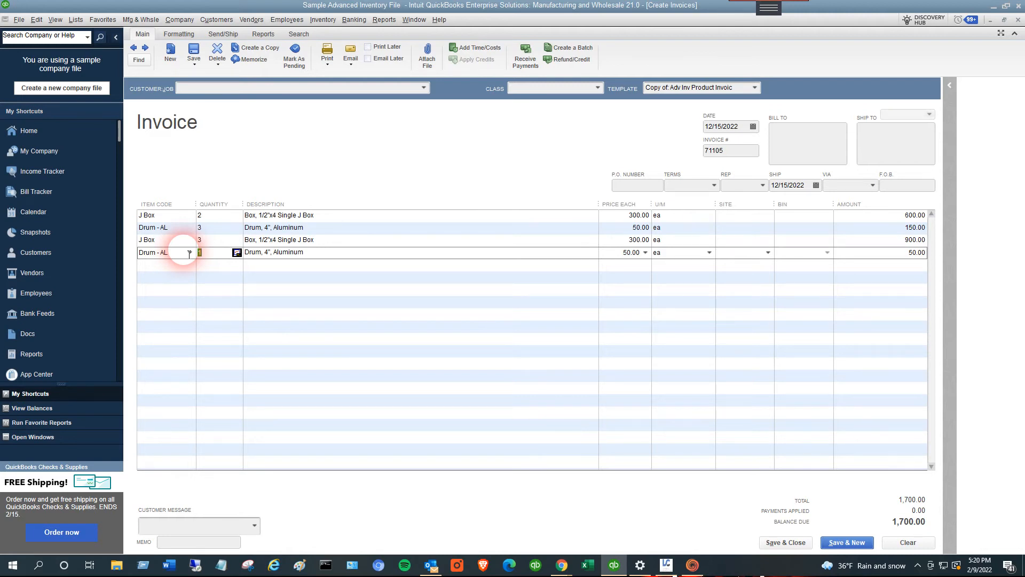
type("4")
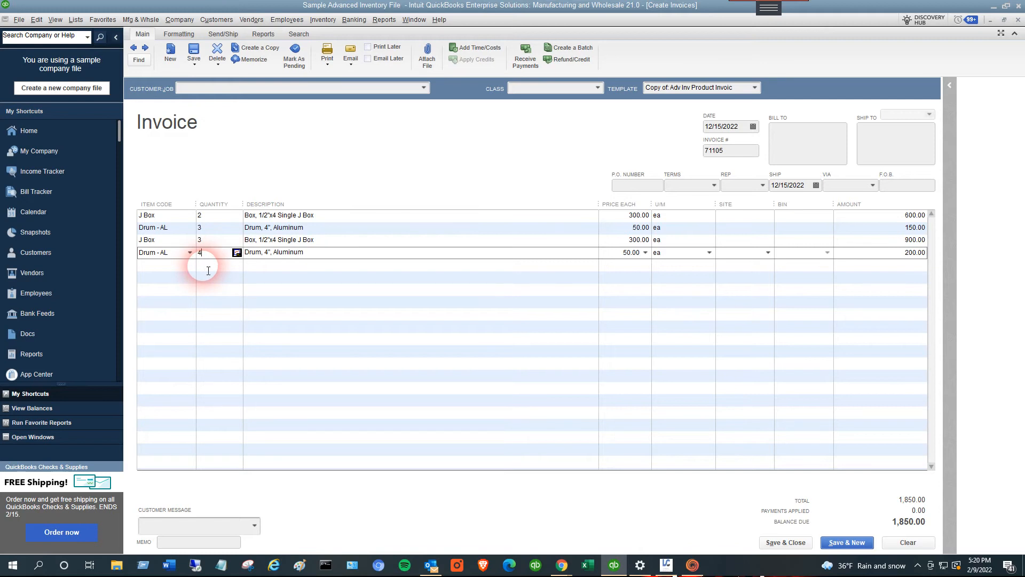
mouse_move(180, 271)
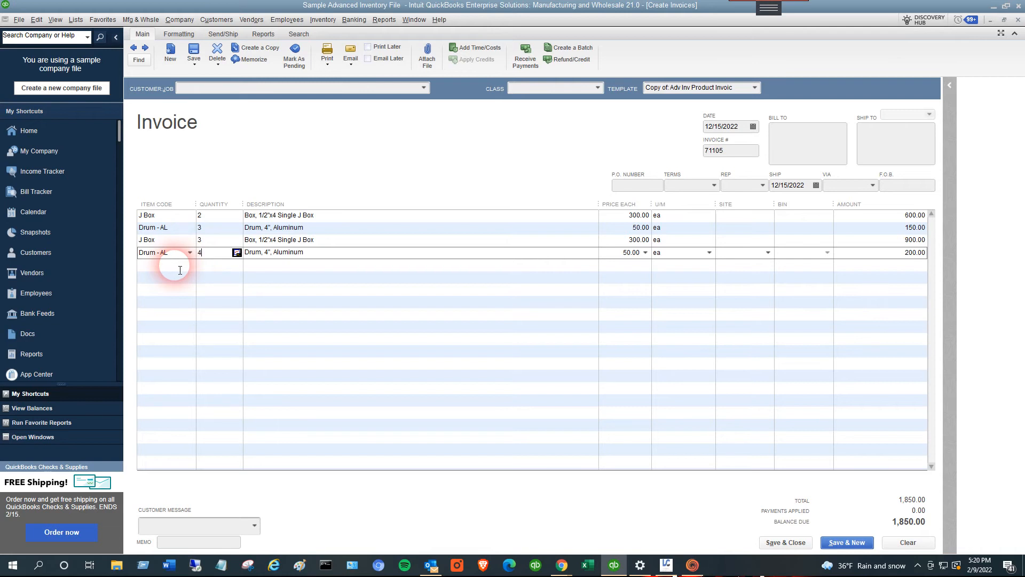
mouse_move(172, 272)
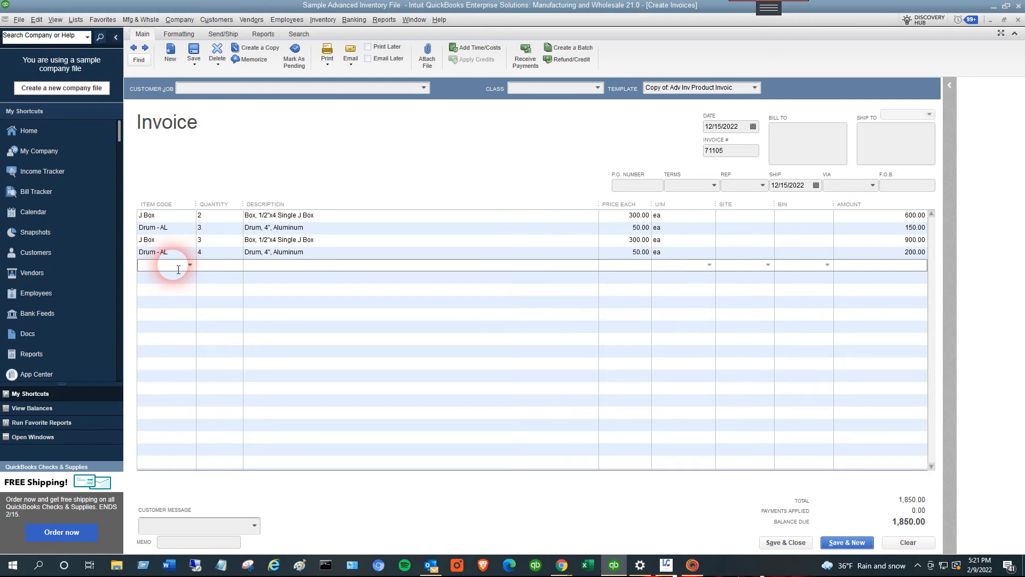
left_click(163, 265)
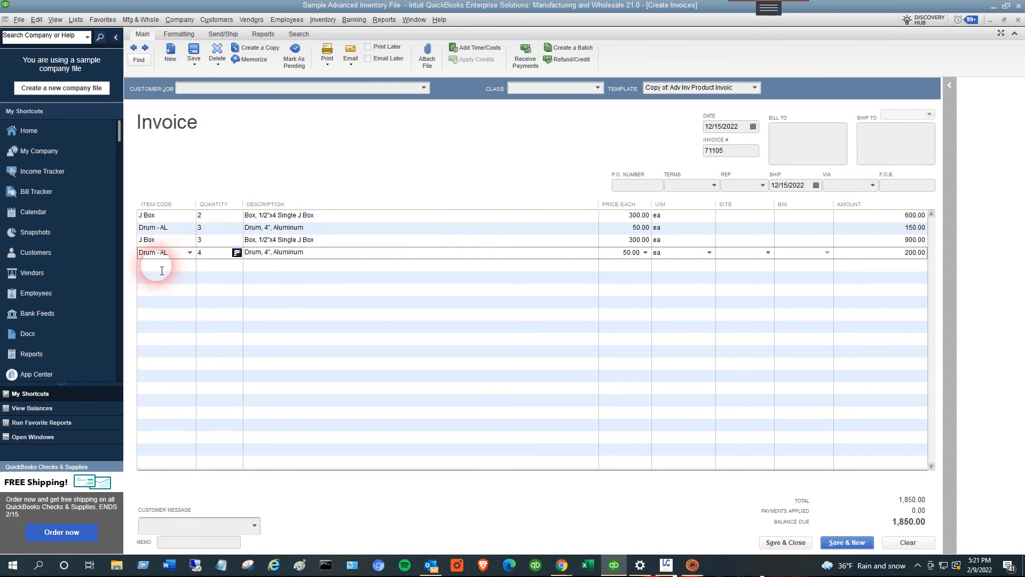
left_click(161, 265)
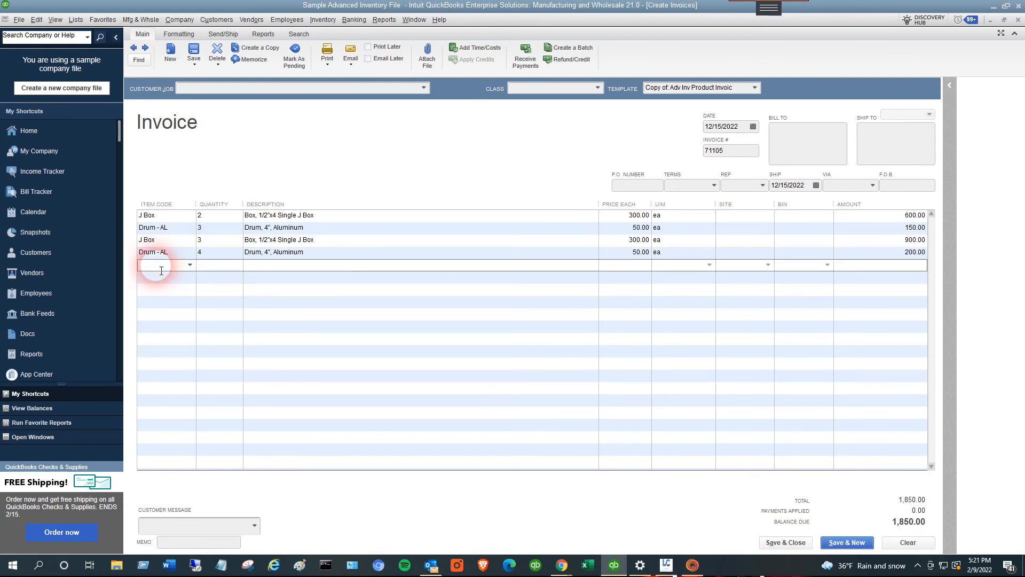
left_click(160, 265)
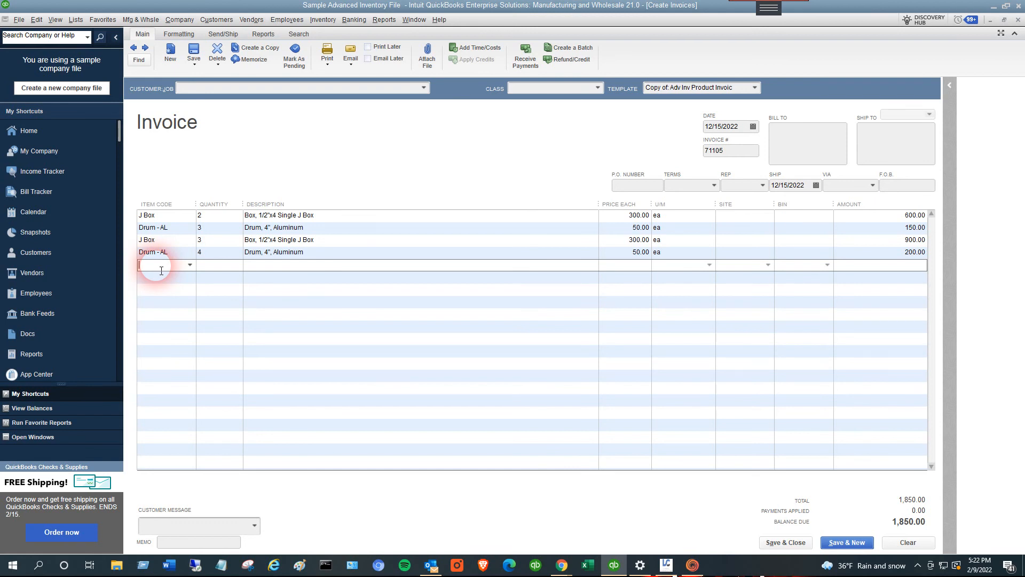
mouse_move(232, 312)
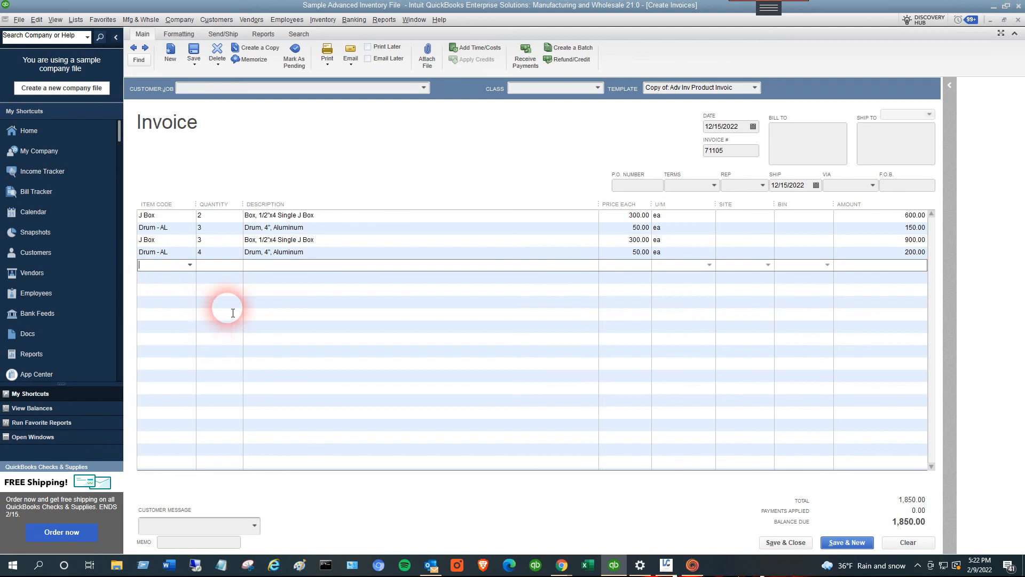
mouse_move(221, 299)
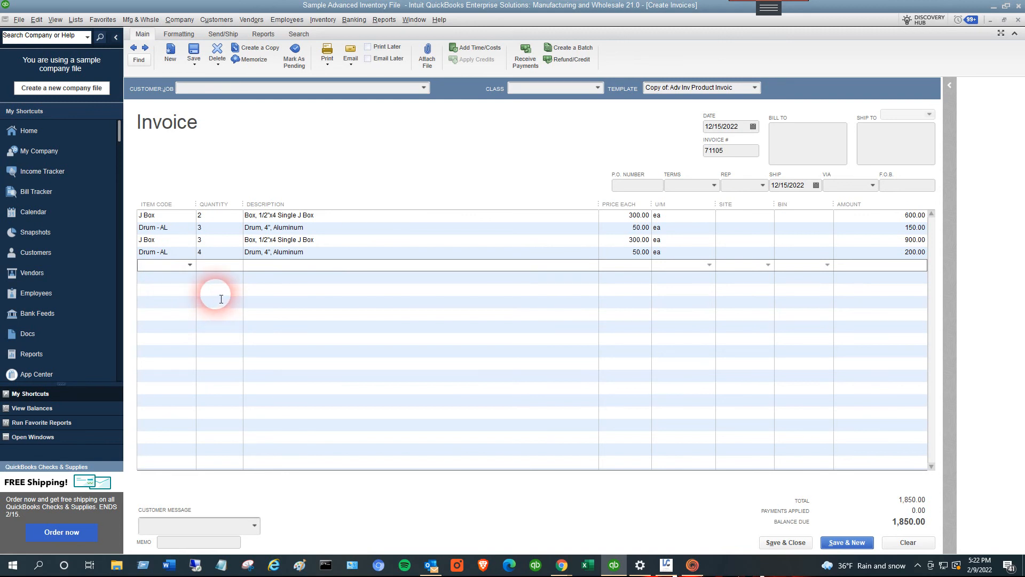
left_click(163, 264)
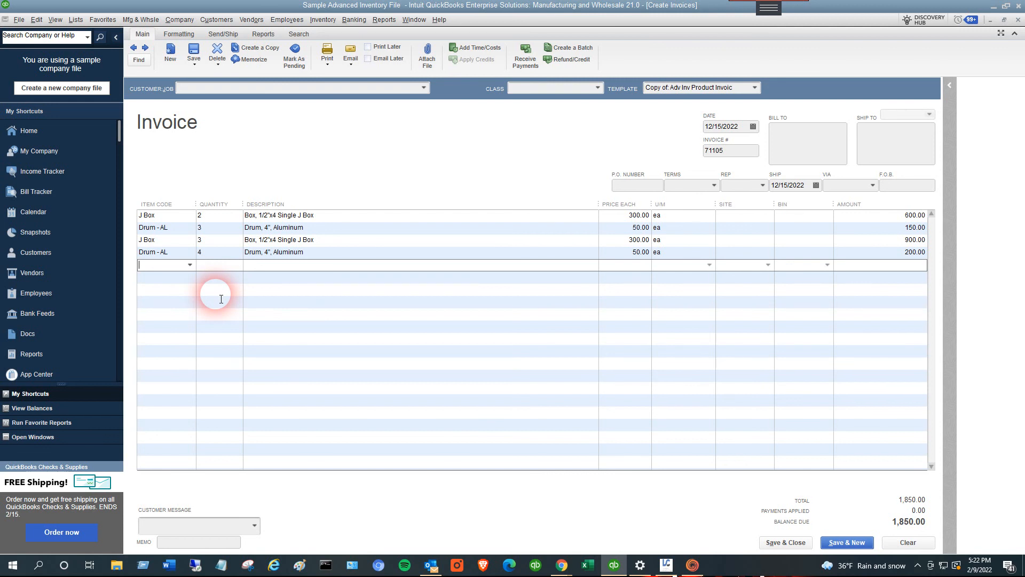
mouse_move(165, 271)
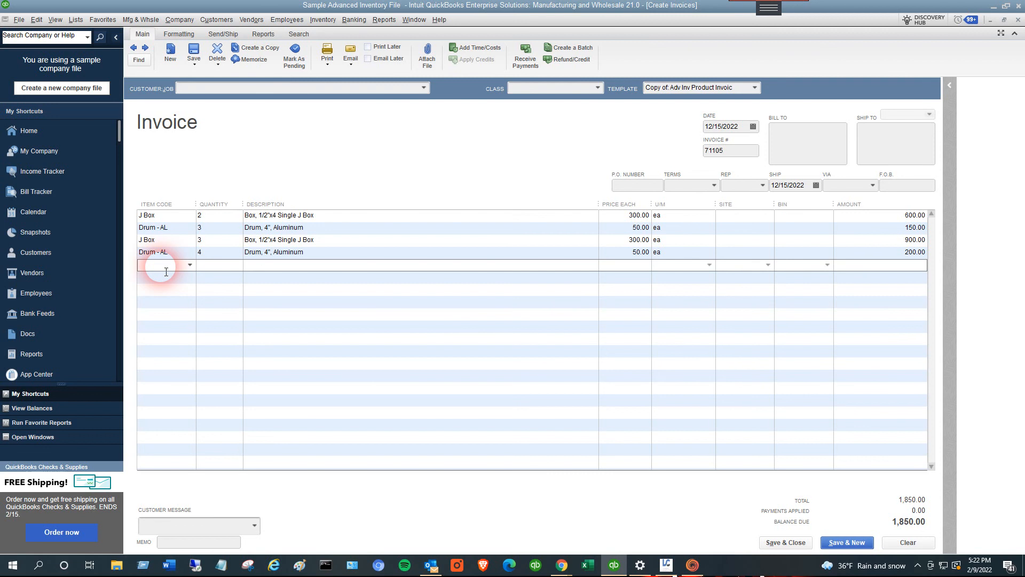
left_click(160, 265)
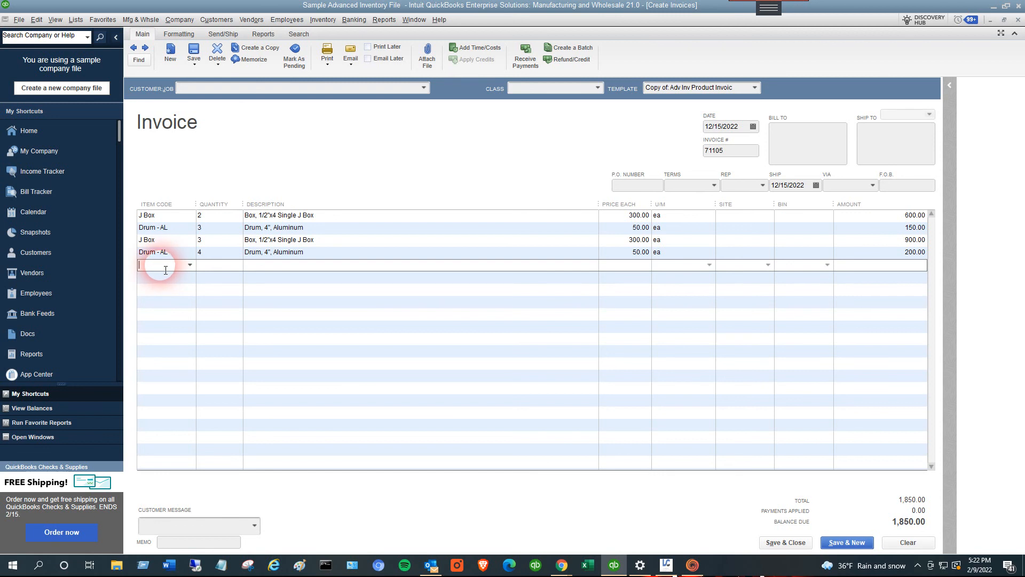
mouse_move(751, 112)
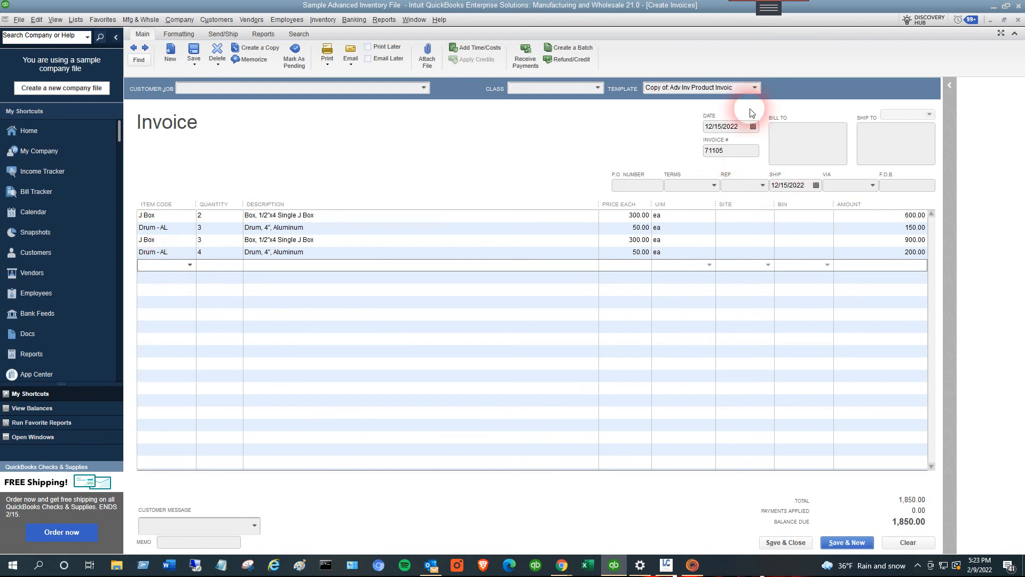
mouse_move(728, 58)
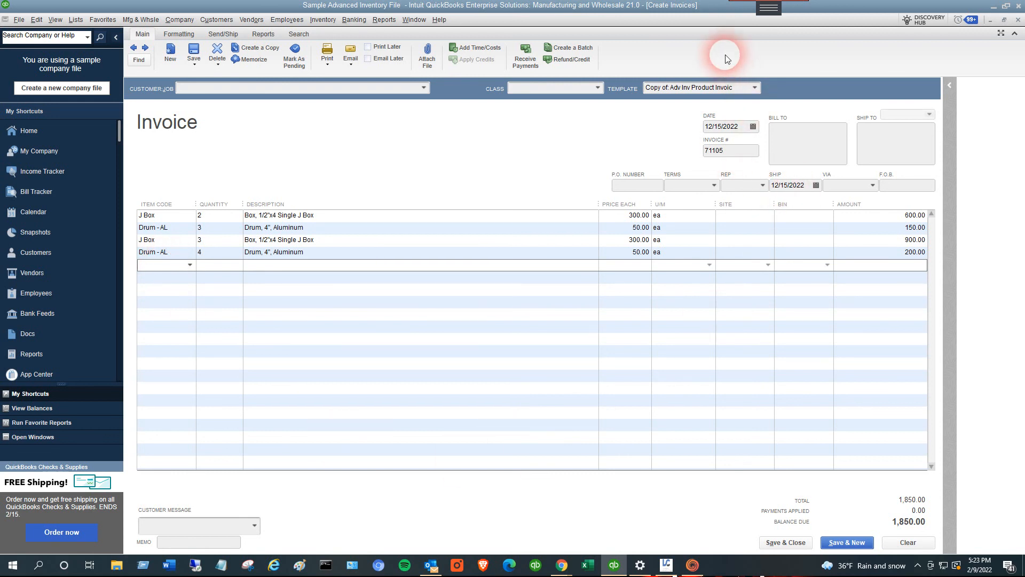